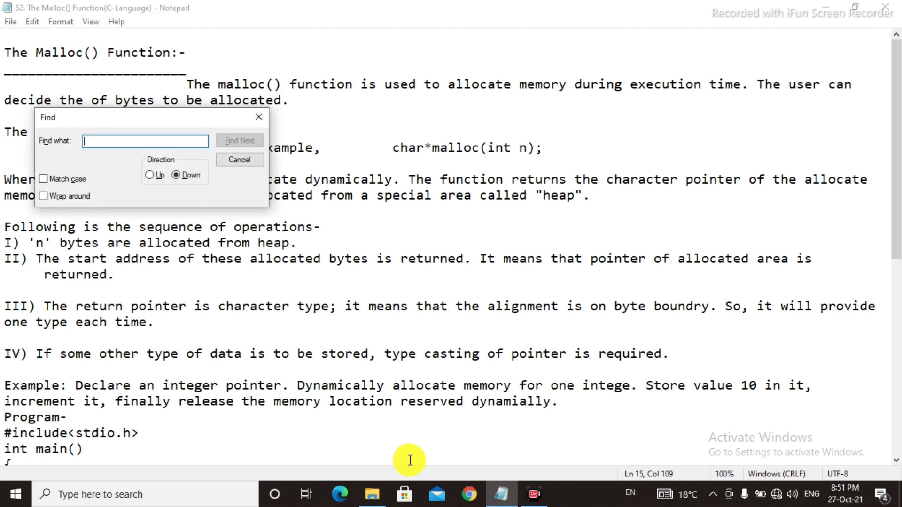
Cancel the Find dialog before correcting the example sentence to read "one integer"
click(239, 160)
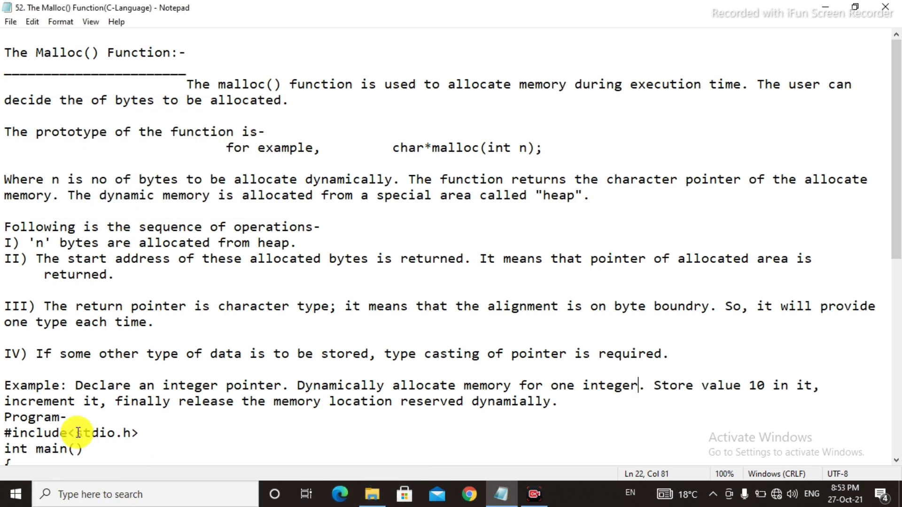
mouse_move(690, 345)
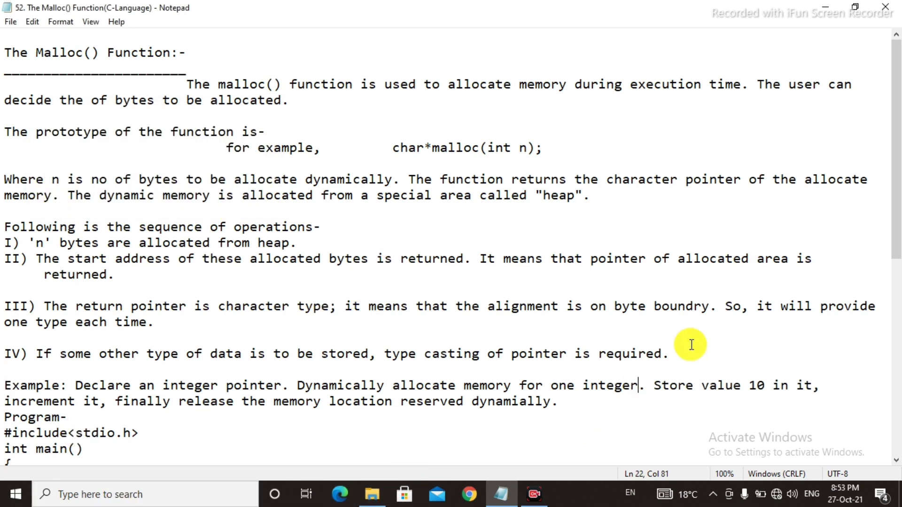
mouse_move(768, 395)
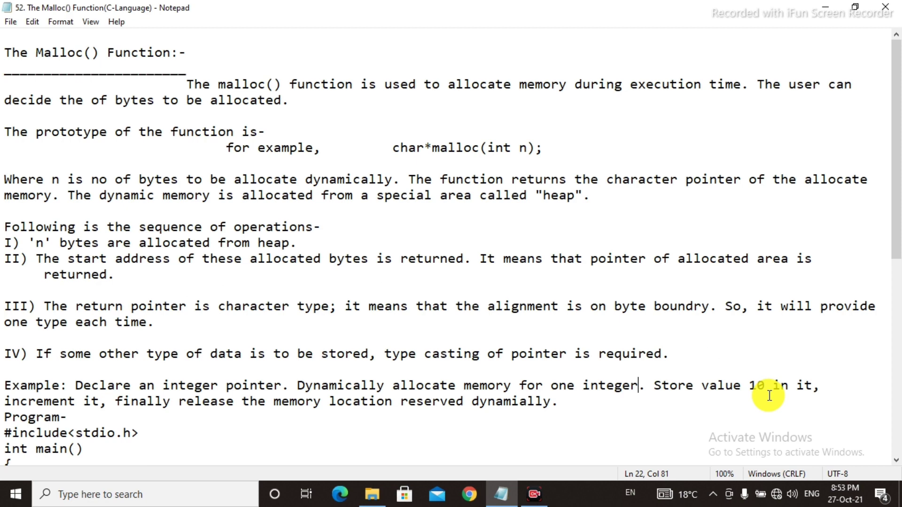
mouse_move(119, 419)
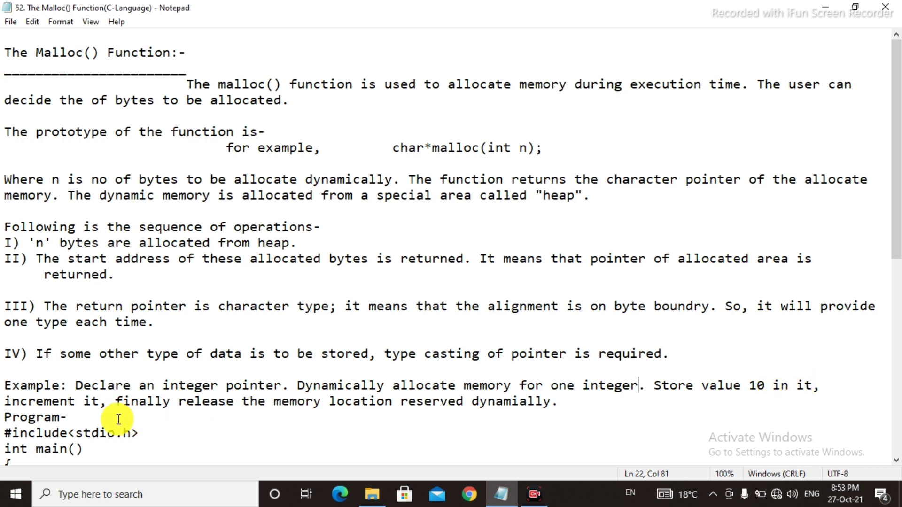
mouse_move(178, 445)
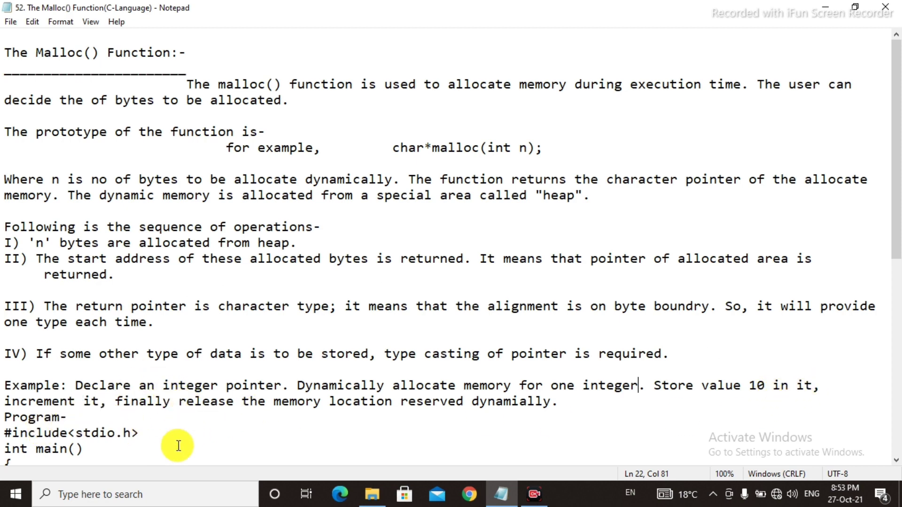
mouse_move(294, 415)
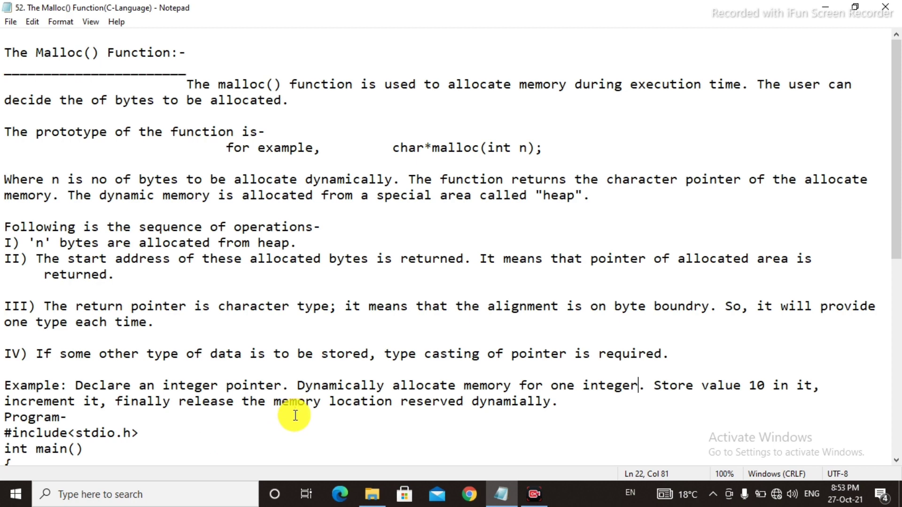
mouse_move(480, 428)
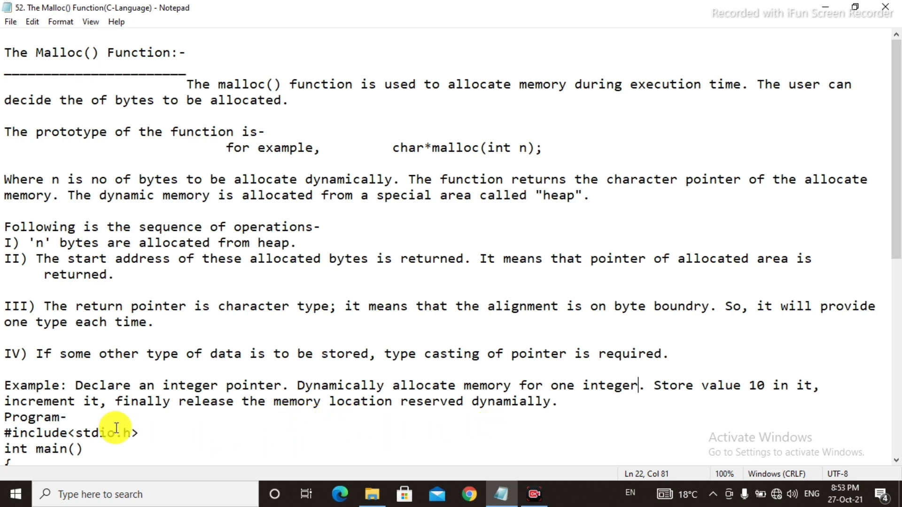
mouse_move(94, 417)
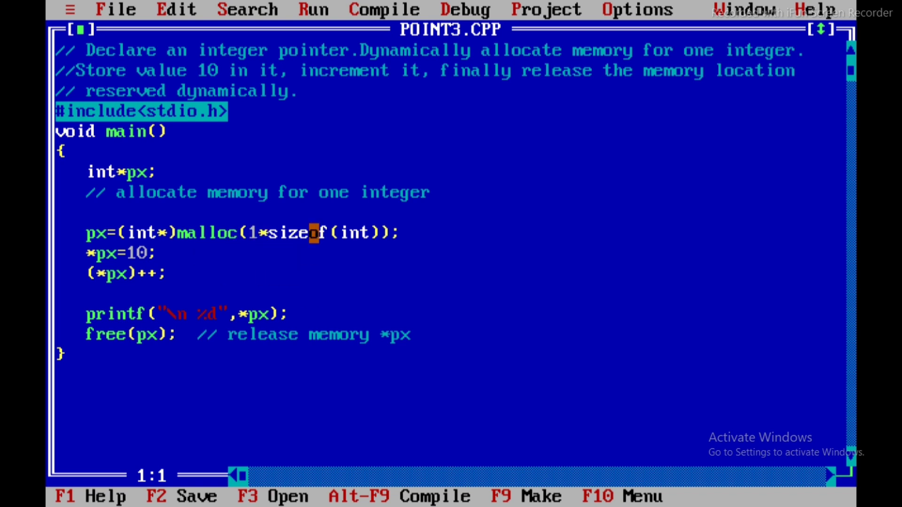
click(149, 252)
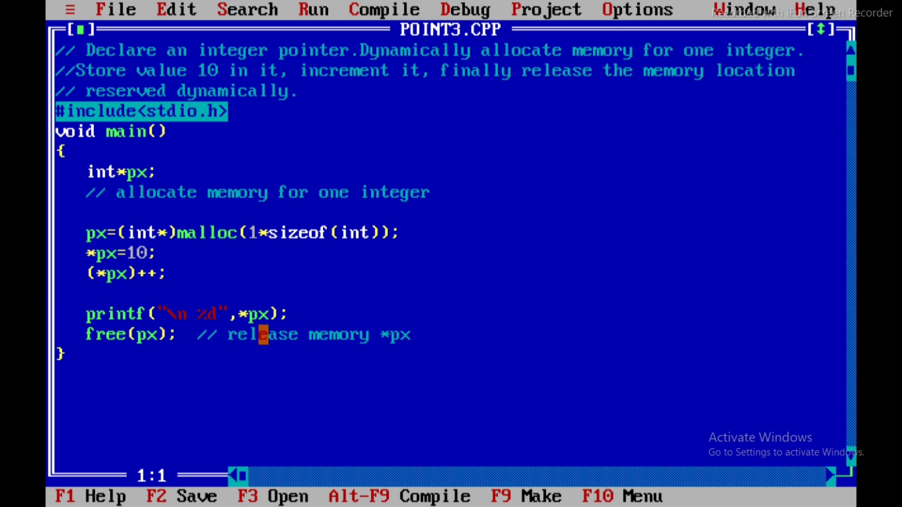
click(92, 334)
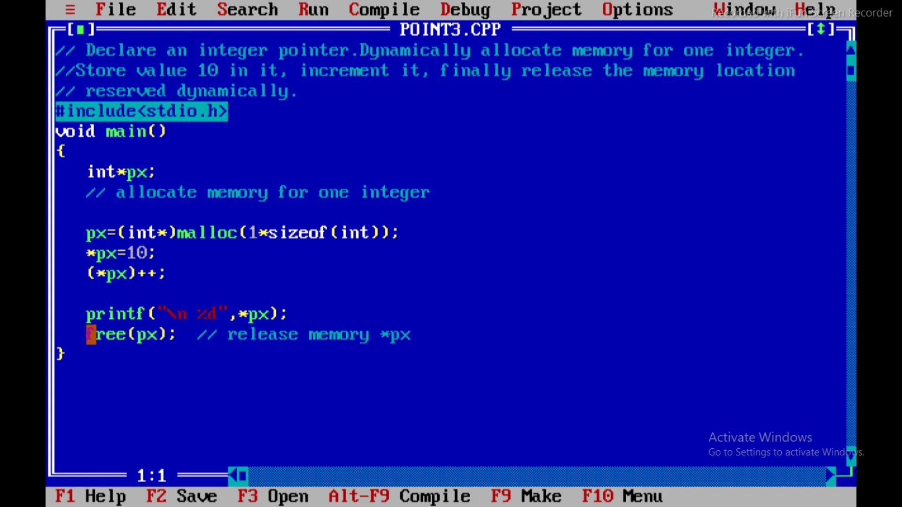
click(253, 355)
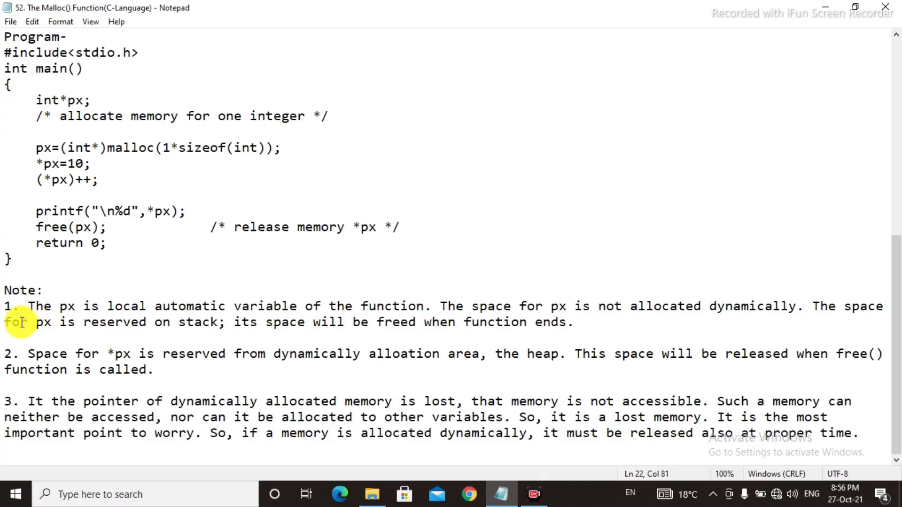
mouse_move(195, 323)
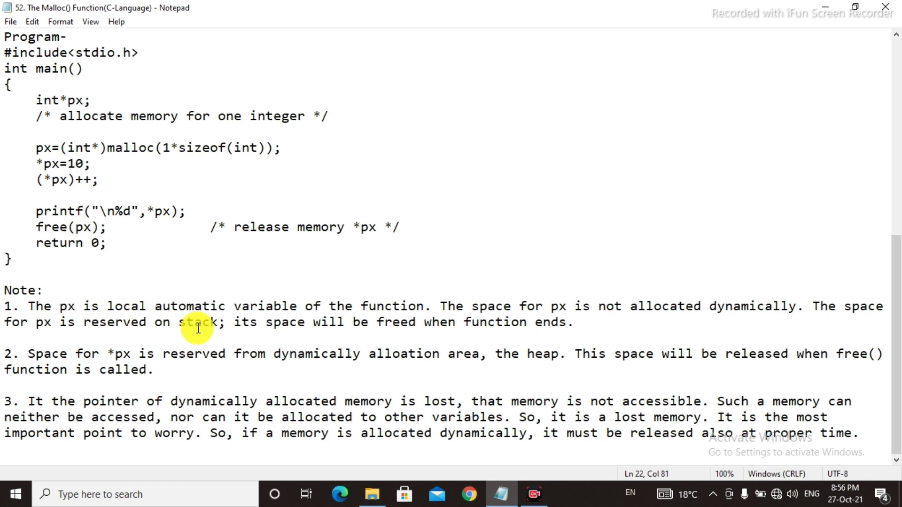
mouse_move(360, 325)
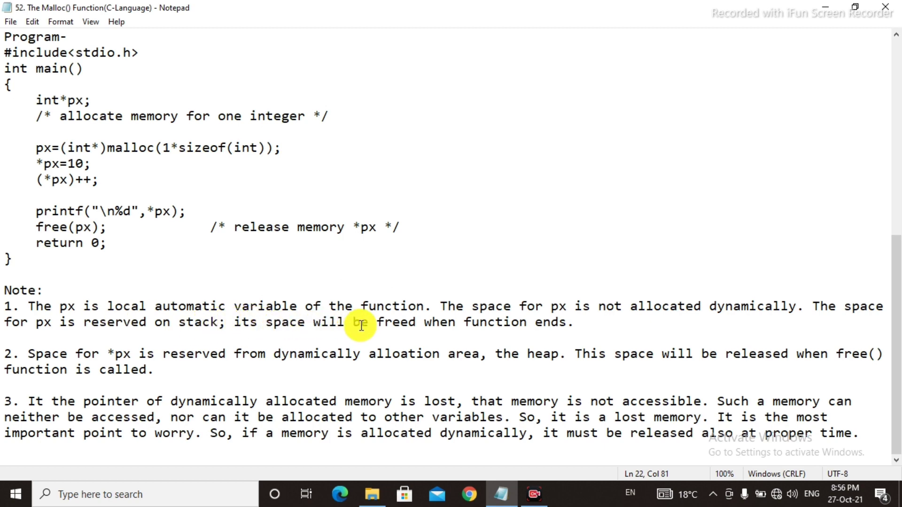
mouse_move(566, 326)
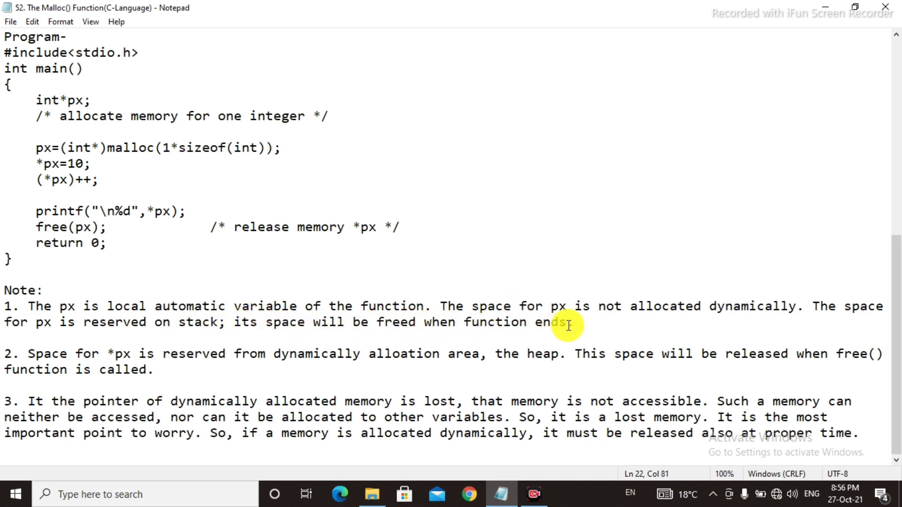
mouse_move(615, 338)
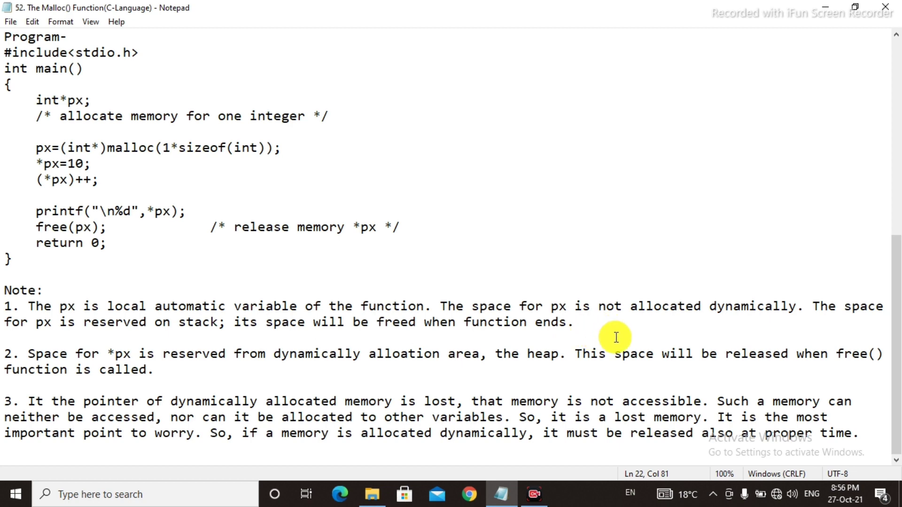
mouse_move(717, 337)
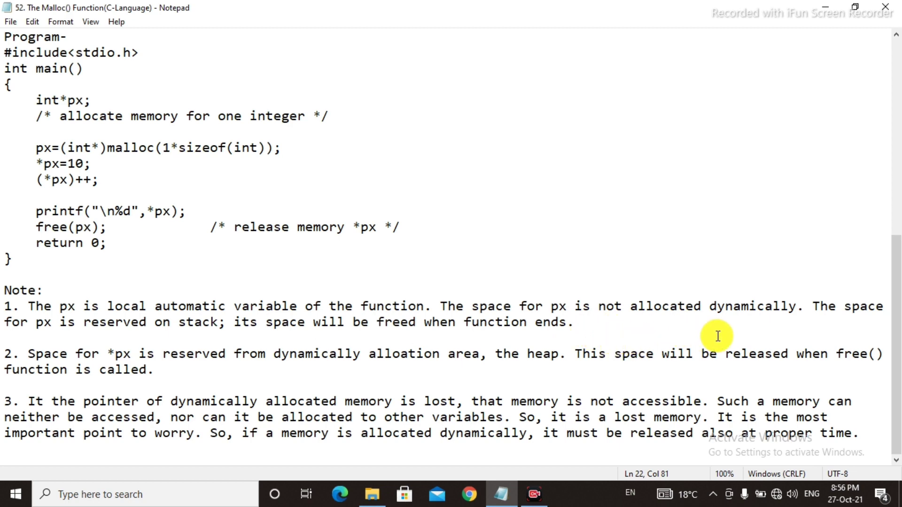
mouse_move(847, 330)
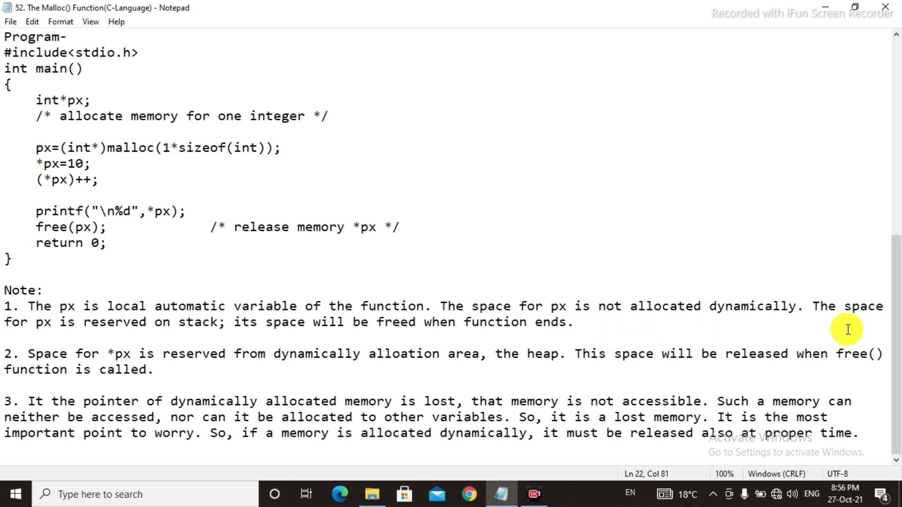
mouse_move(151, 339)
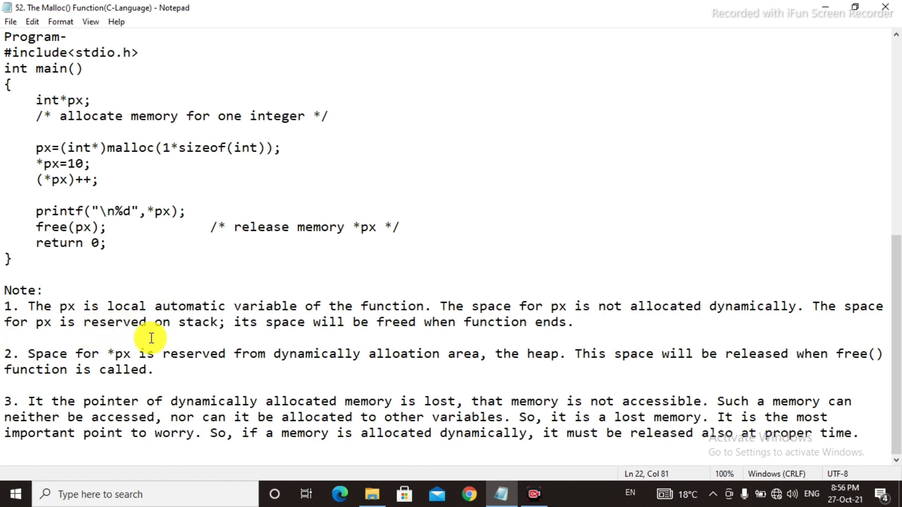
mouse_move(206, 334)
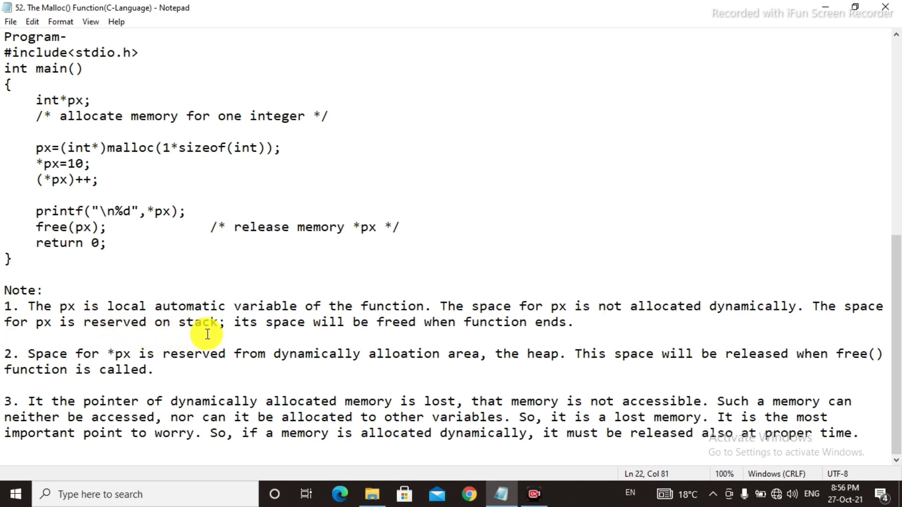
mouse_move(378, 340)
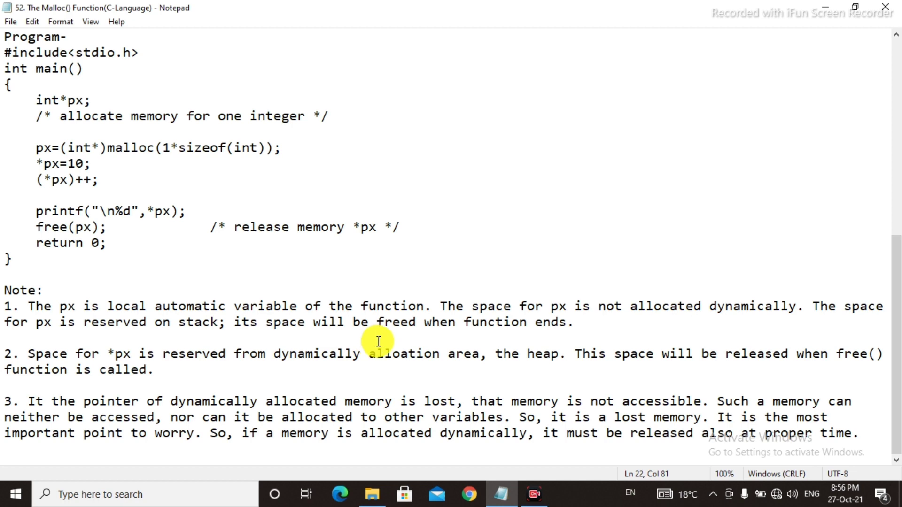
mouse_move(513, 342)
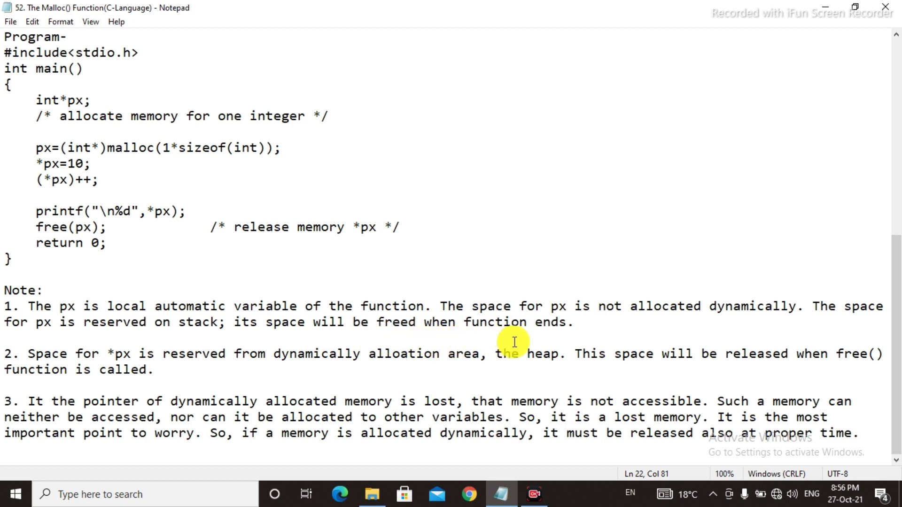
mouse_move(22, 368)
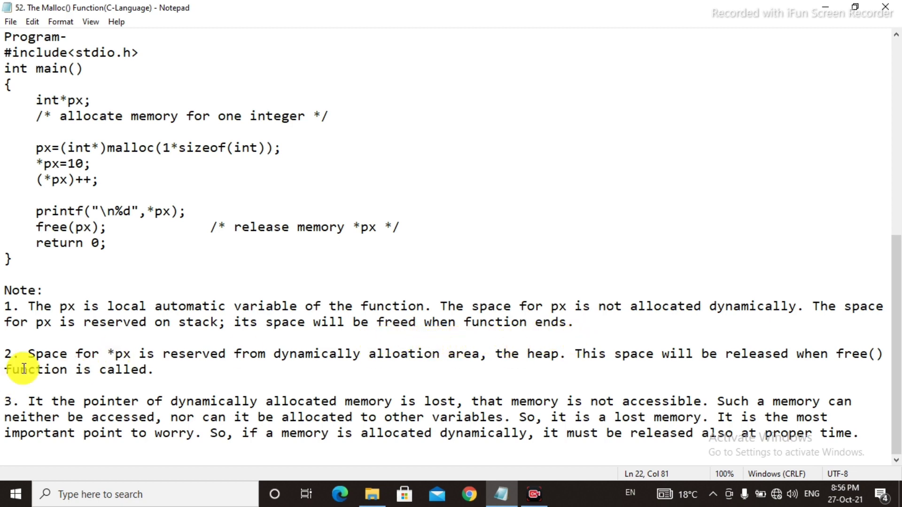
mouse_move(162, 377)
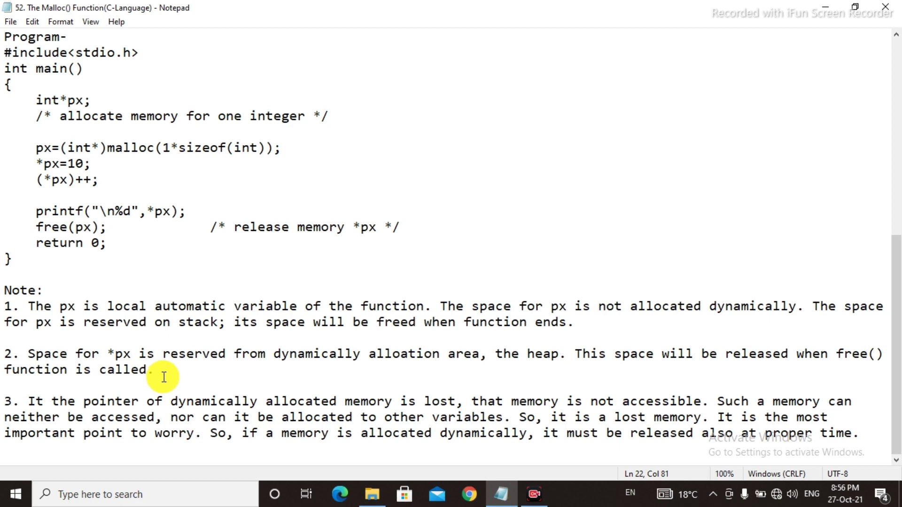
mouse_move(308, 380)
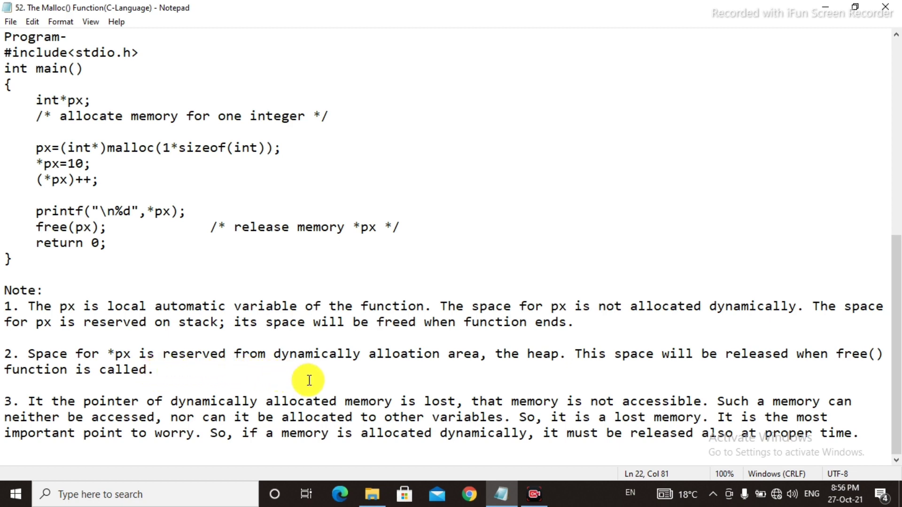
mouse_move(449, 372)
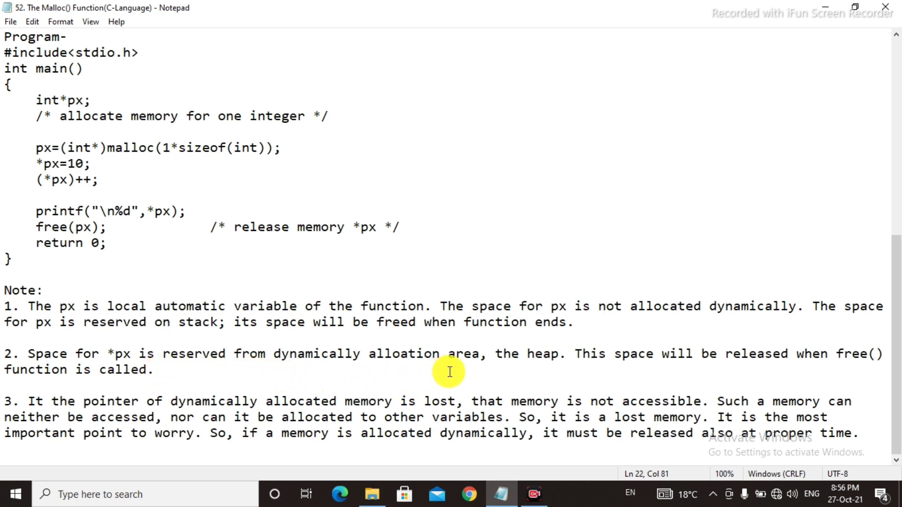
mouse_move(568, 371)
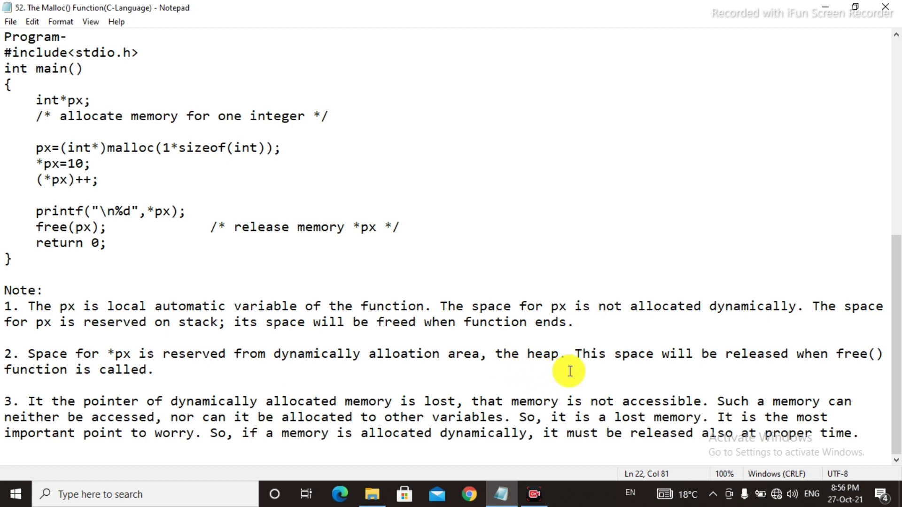
mouse_move(625, 376)
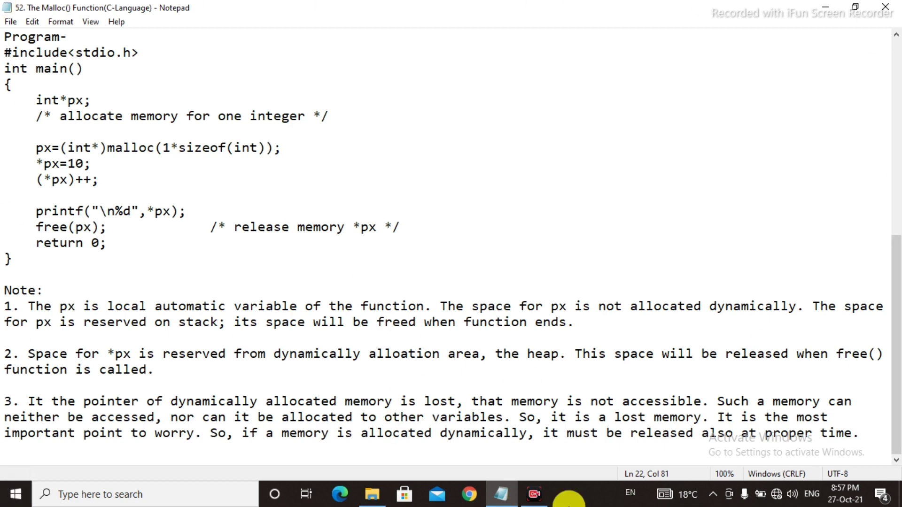
mouse_move(749, 373)
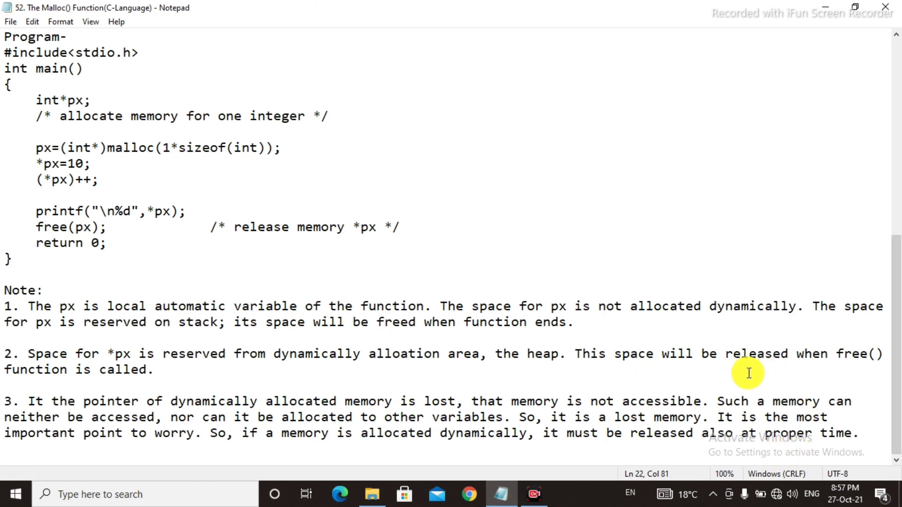
mouse_move(852, 366)
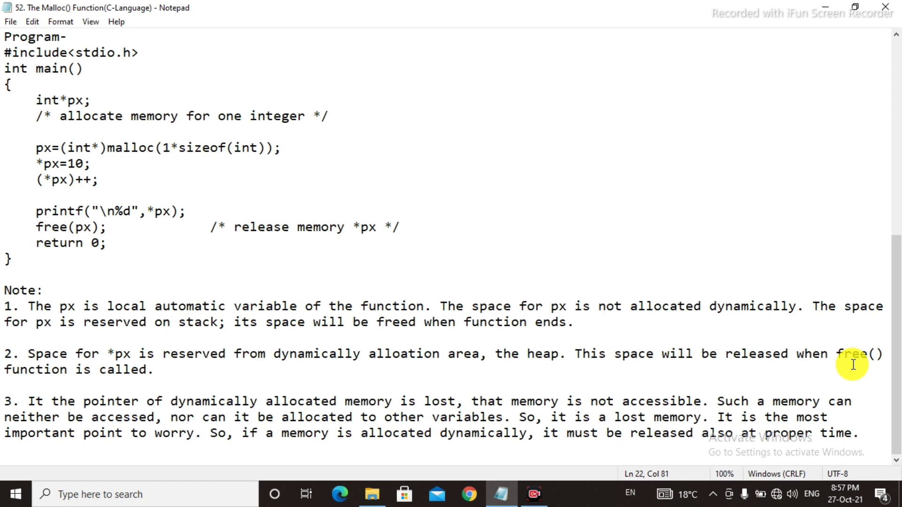
mouse_move(114, 384)
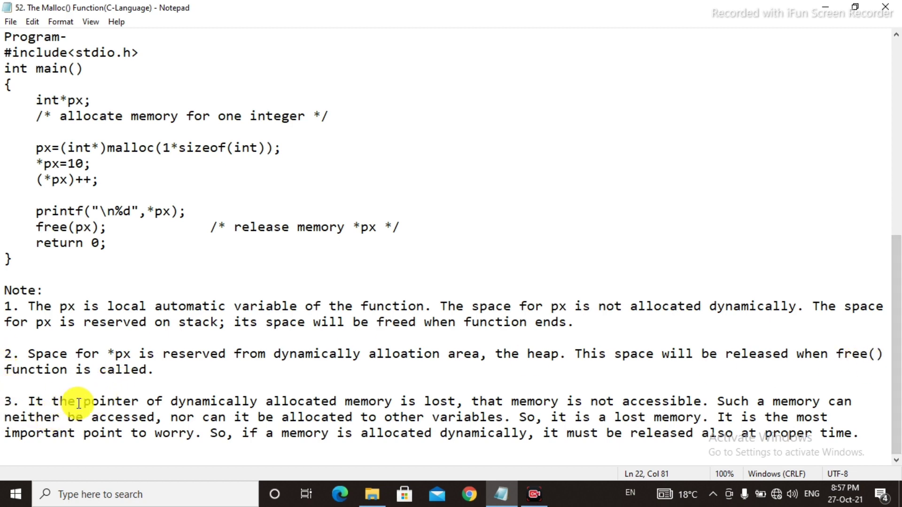
mouse_move(262, 418)
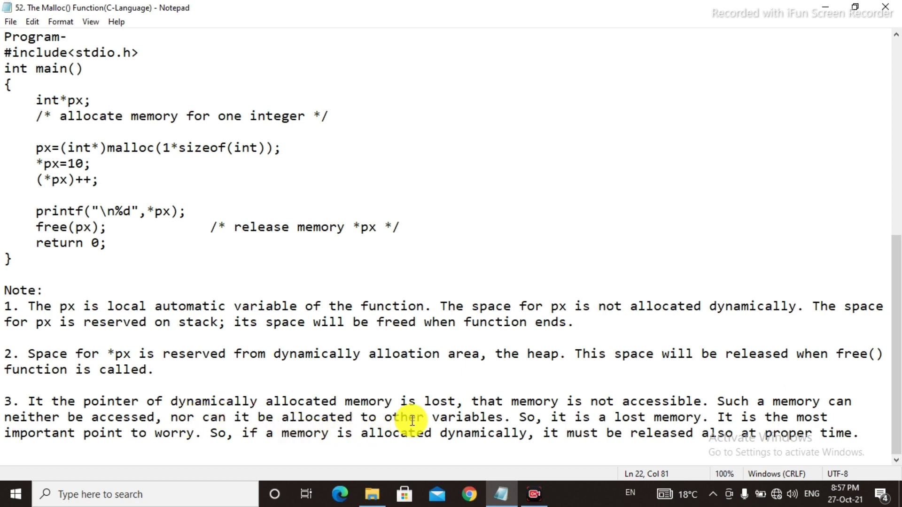
mouse_move(496, 404)
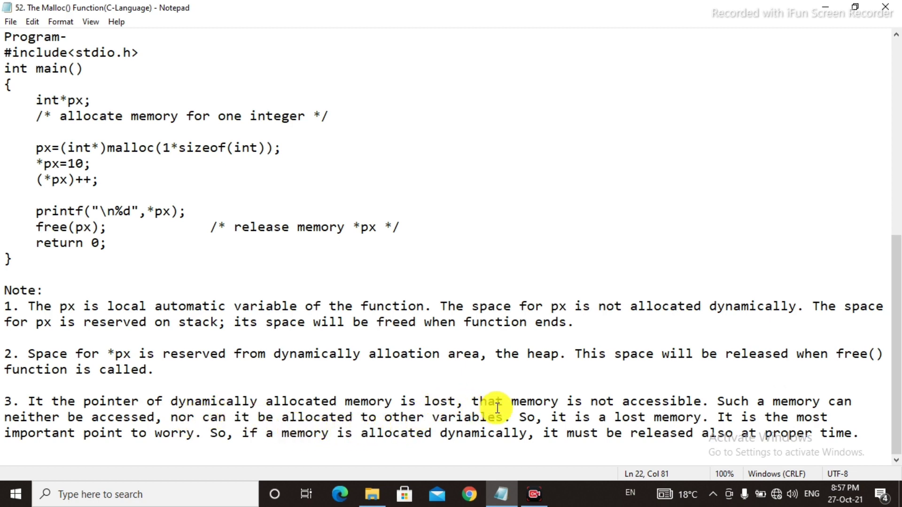
mouse_move(578, 417)
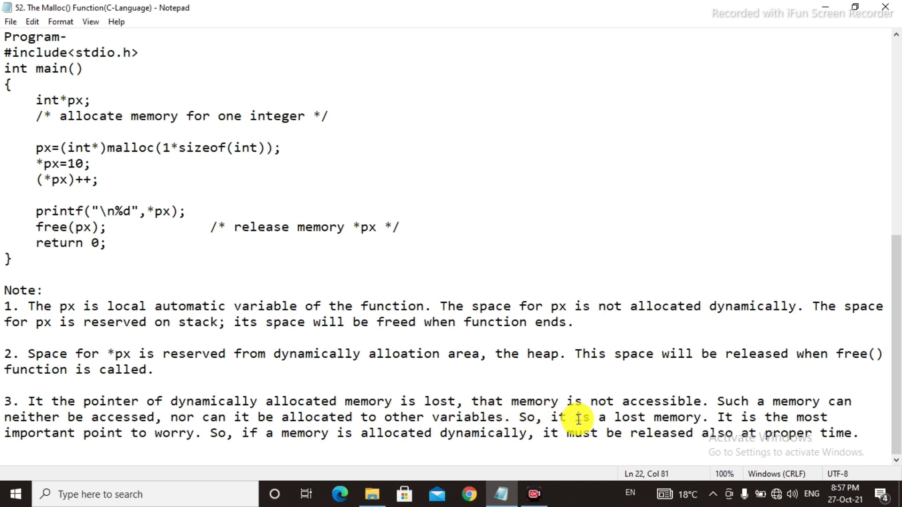
mouse_move(642, 417)
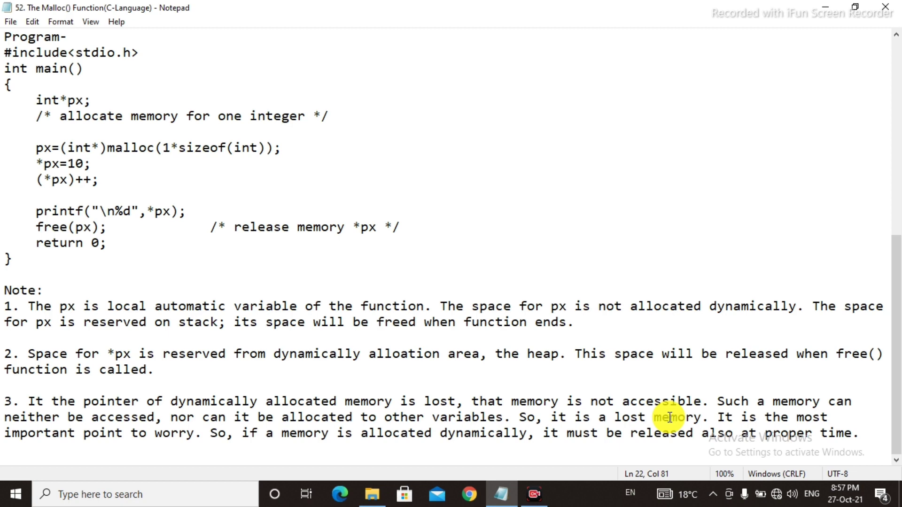
mouse_move(759, 433)
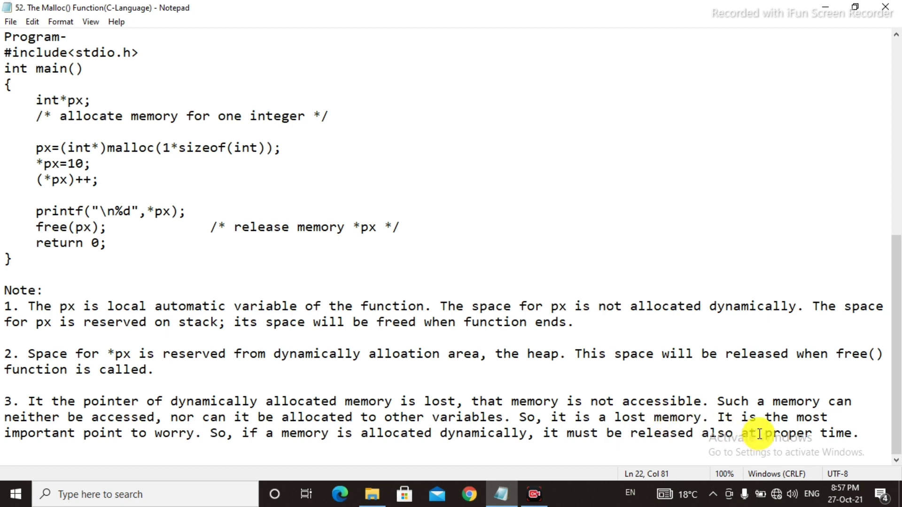
mouse_move(43, 465)
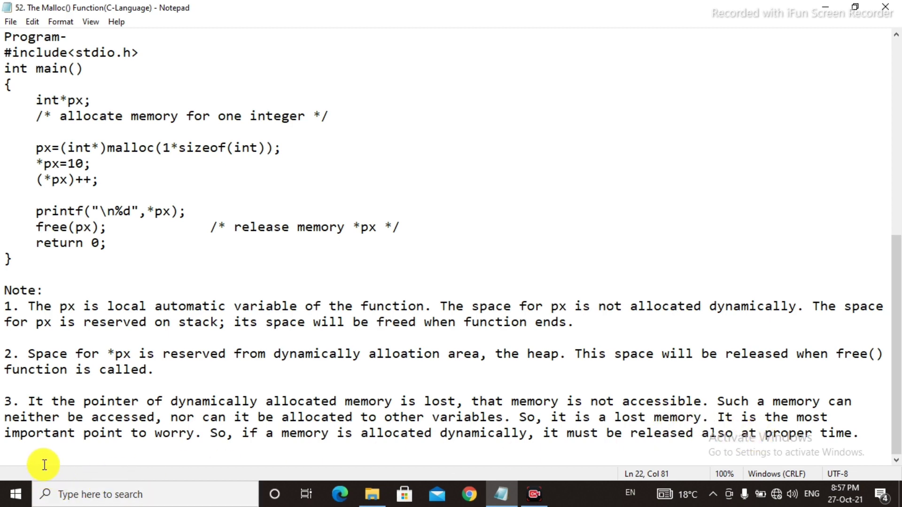
mouse_move(282, 433)
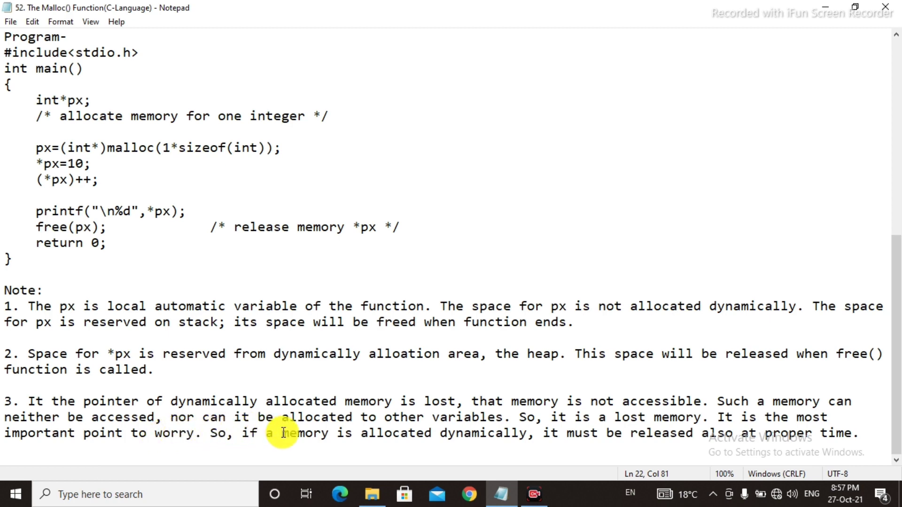
mouse_move(391, 434)
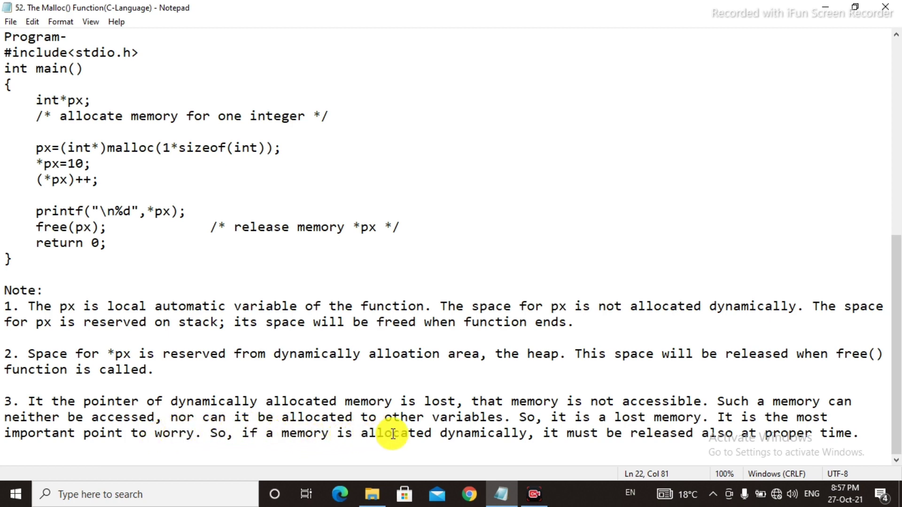
mouse_move(468, 441)
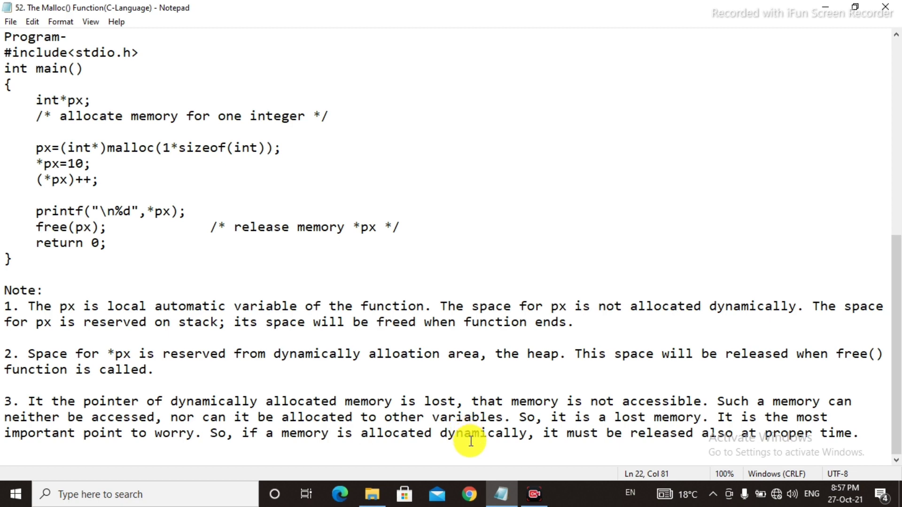
mouse_move(588, 439)
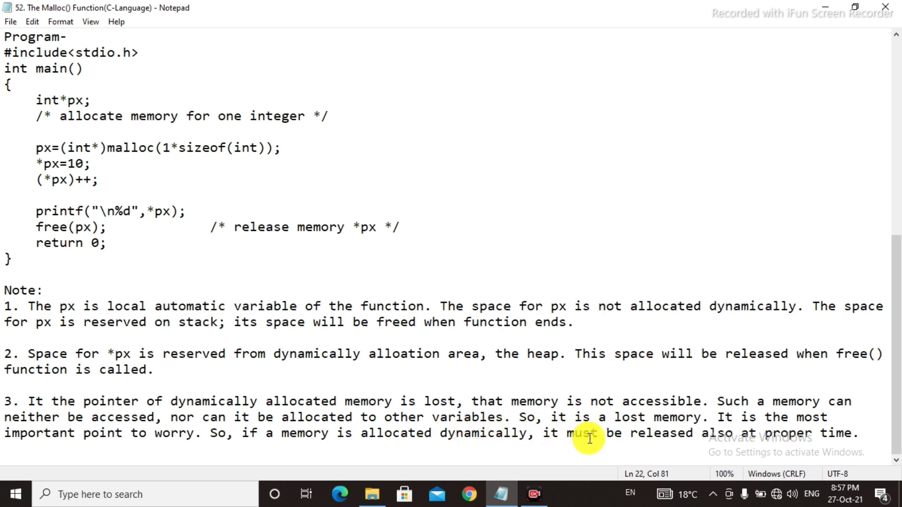
mouse_move(739, 442)
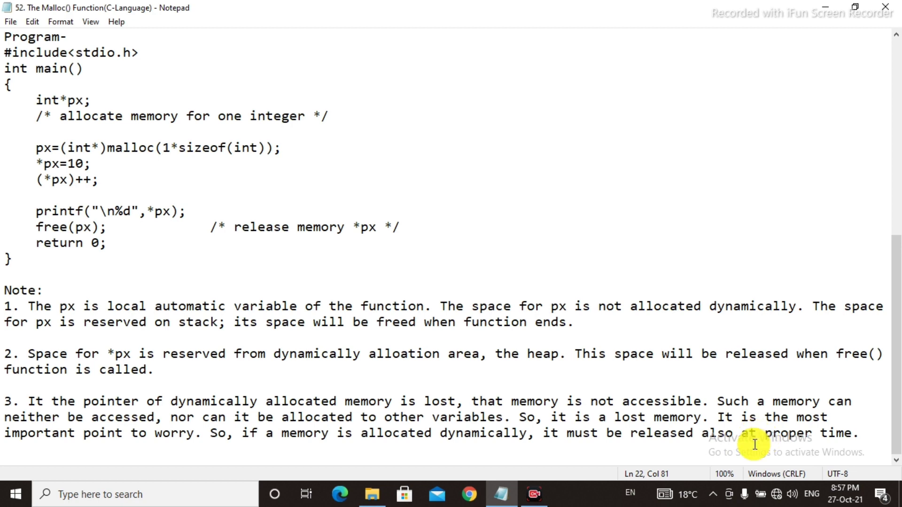
mouse_move(193, 449)
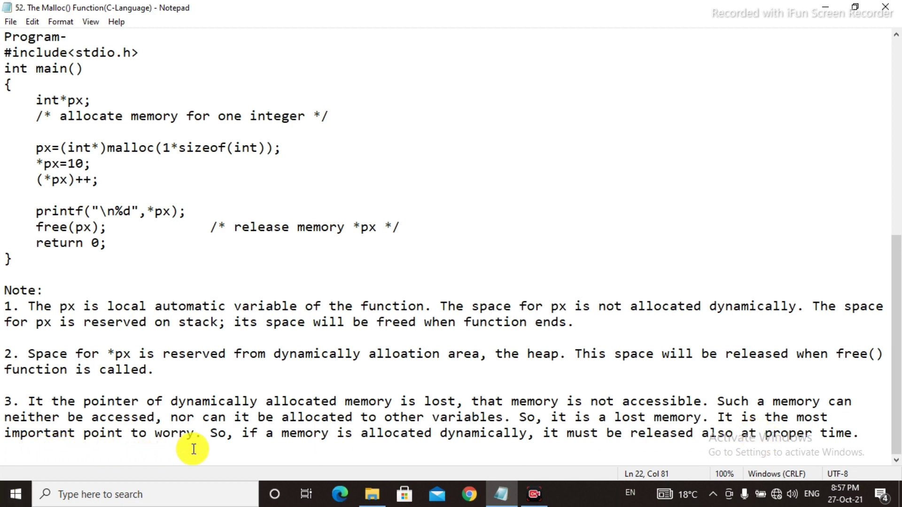
mouse_move(231, 452)
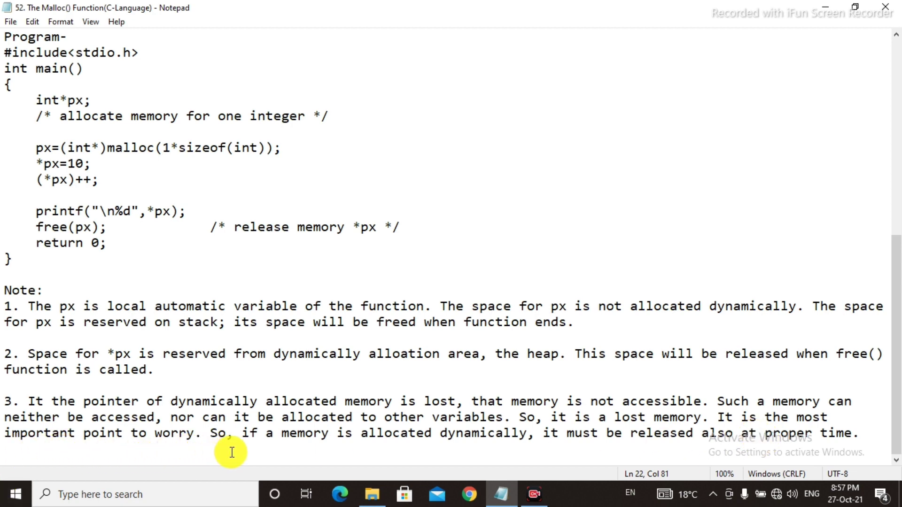
mouse_move(379, 453)
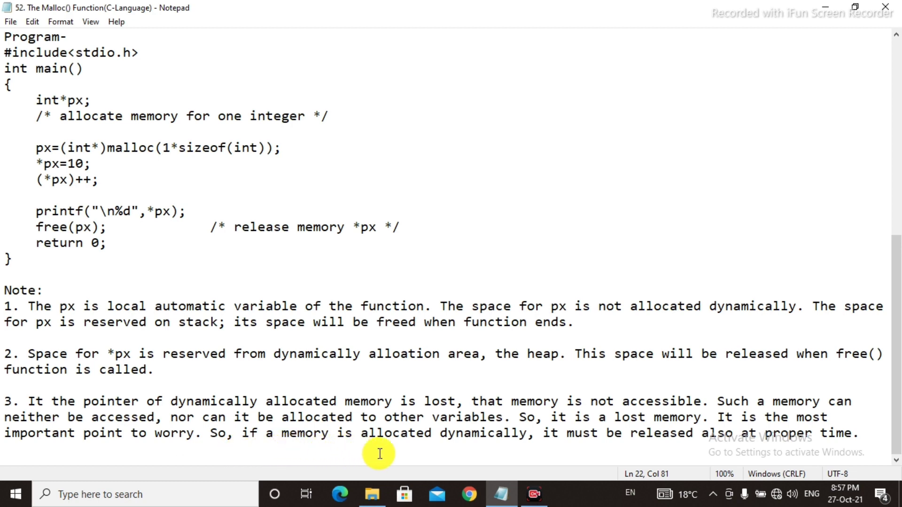
mouse_move(529, 474)
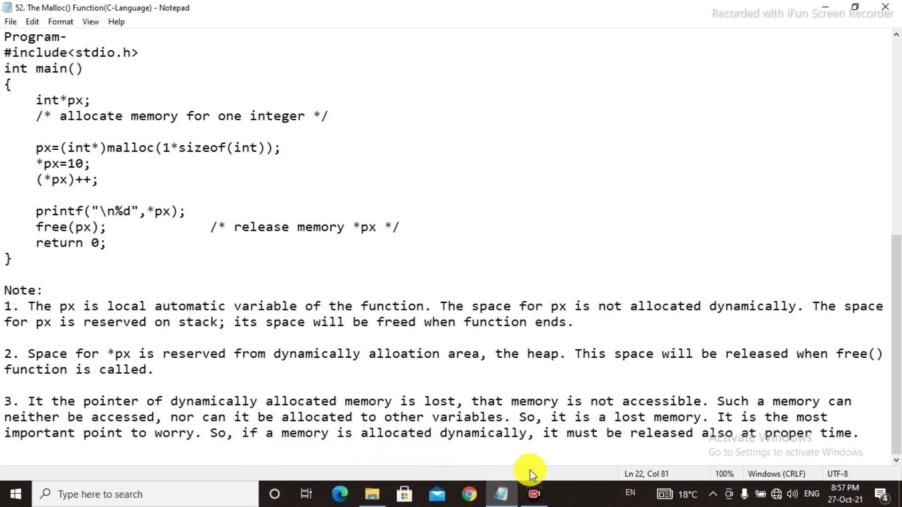
mouse_move(699, 472)
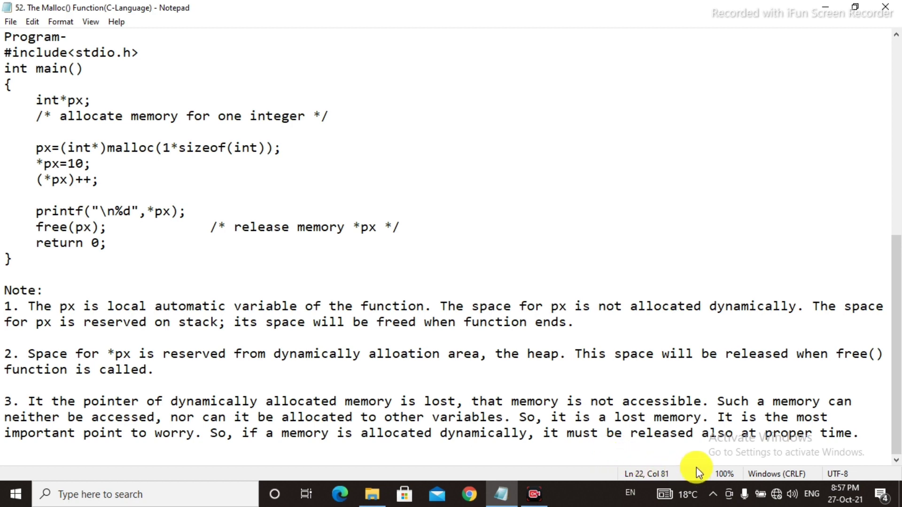
mouse_move(763, 447)
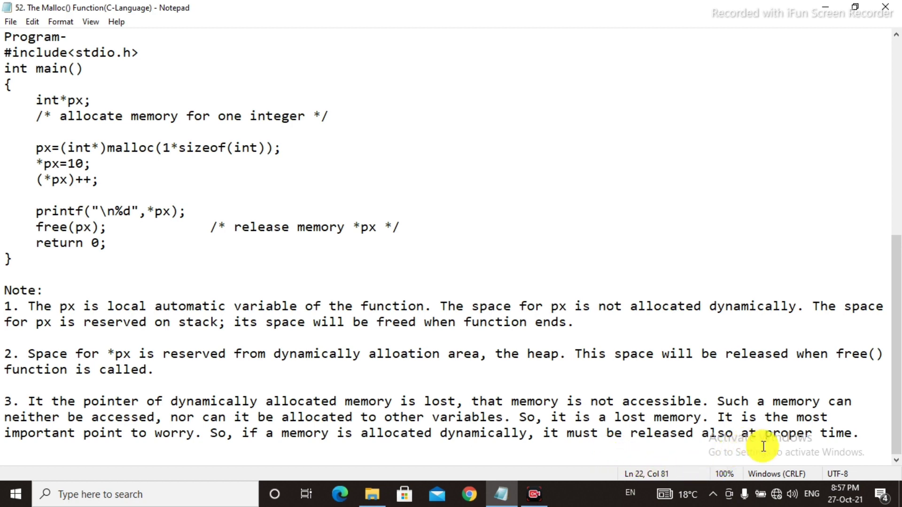
mouse_move(810, 459)
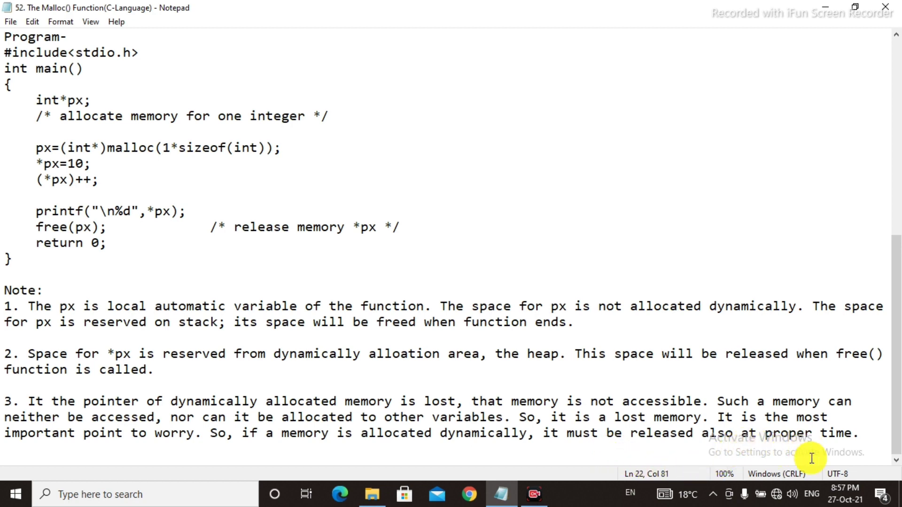